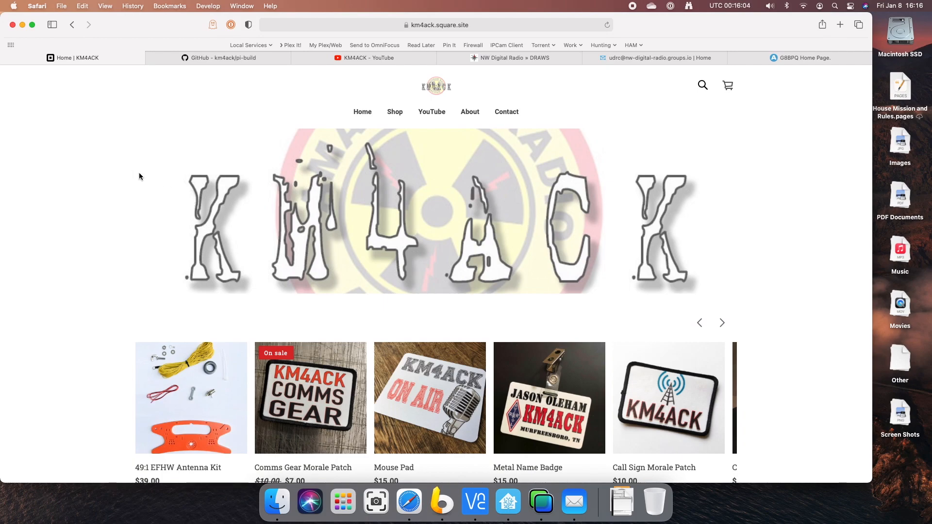
mouse_move(102, 159)
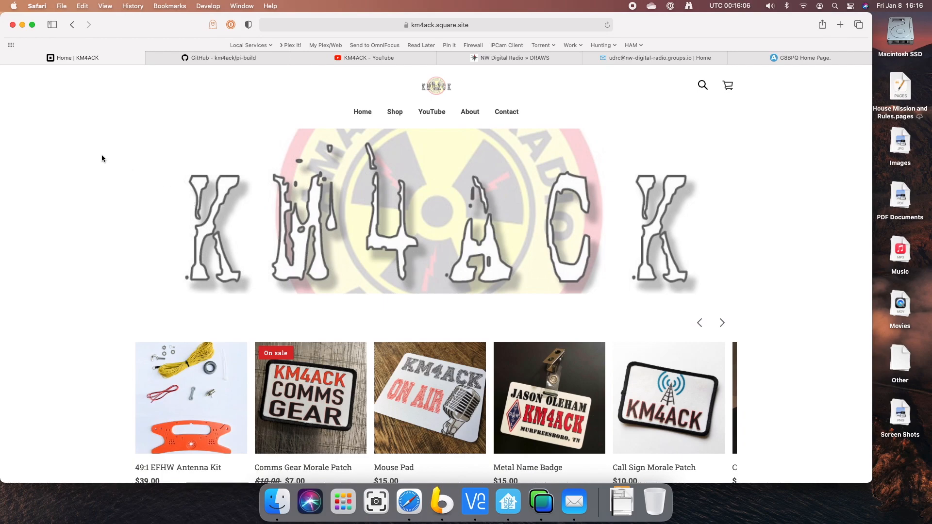
mouse_move(137, 141)
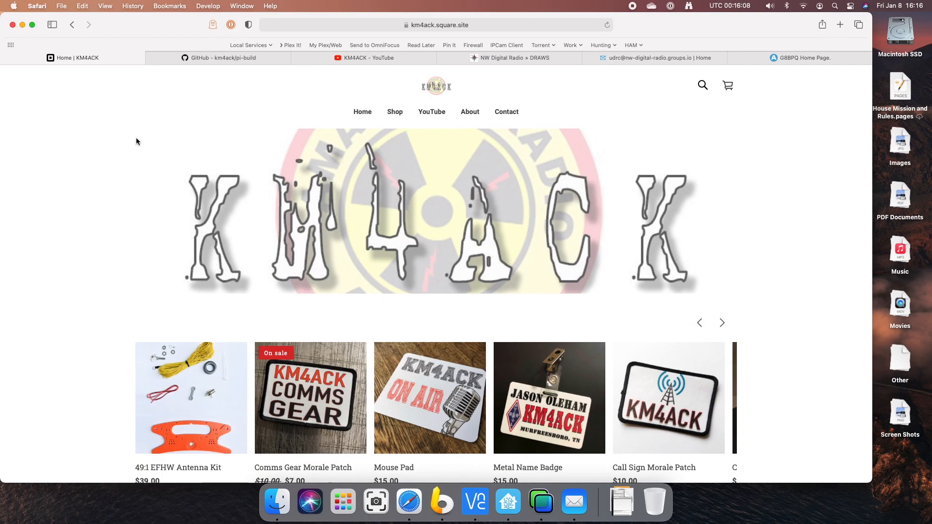
mouse_move(126, 242)
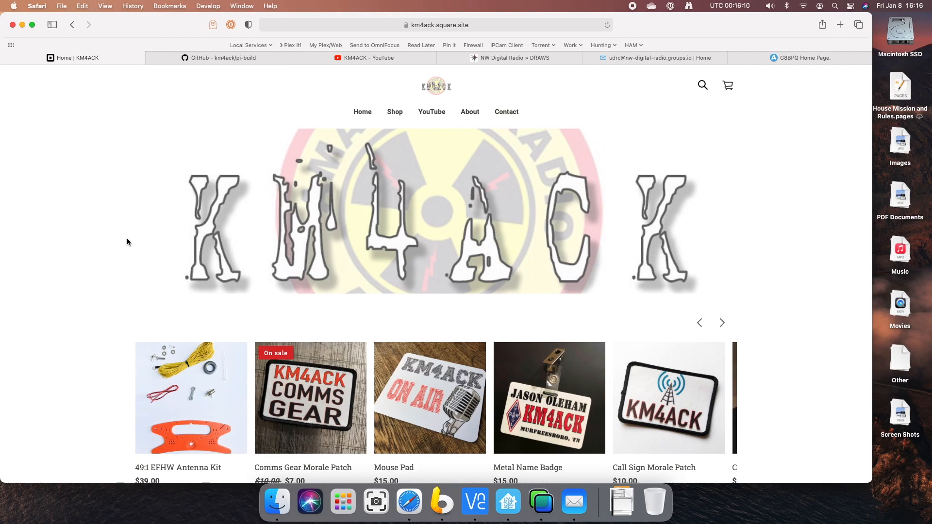
mouse_move(104, 234)
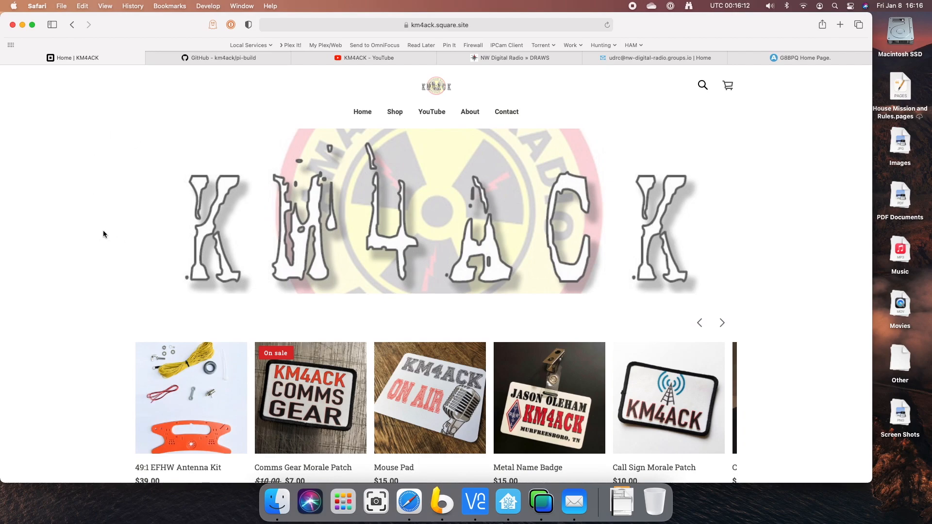
mouse_move(88, 185)
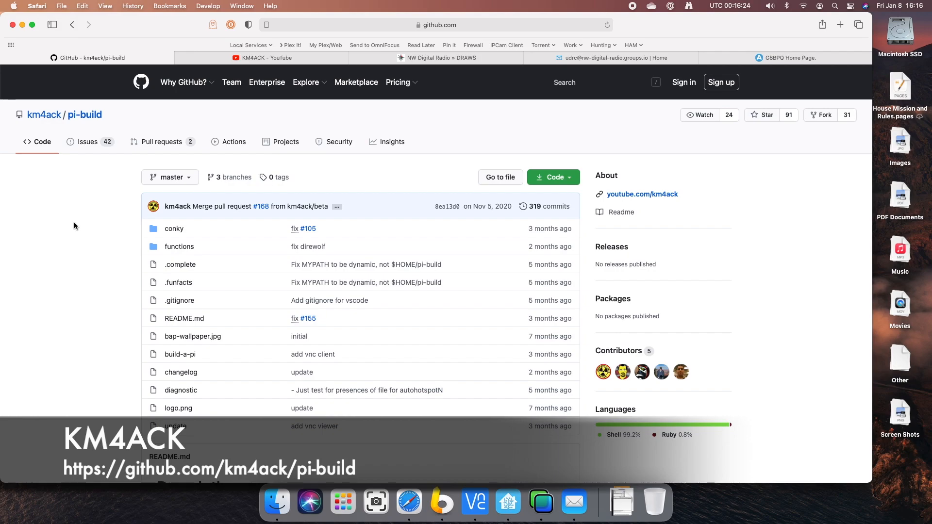
Step: Close the GitHub pi-build and groups.io tabs so only the G8BPQ Home Page stays open
click(94, 57)
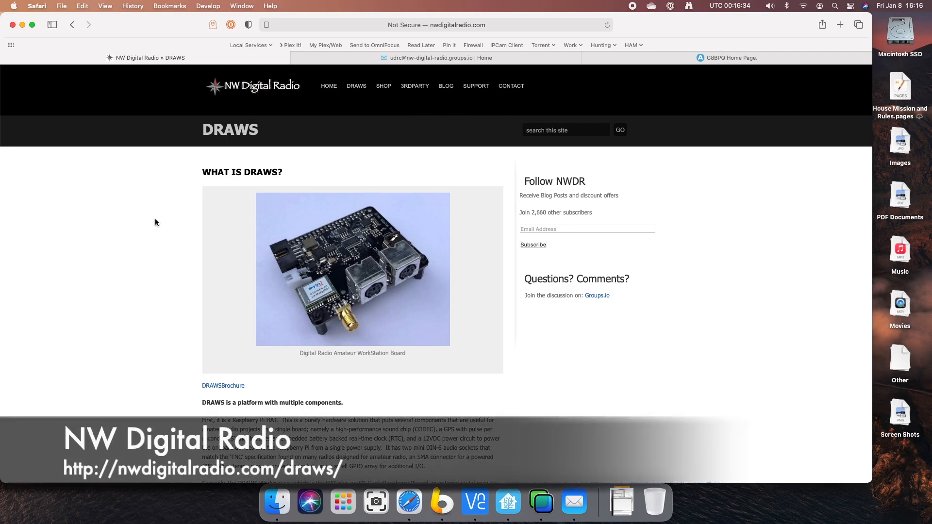
mouse_move(324, 303)
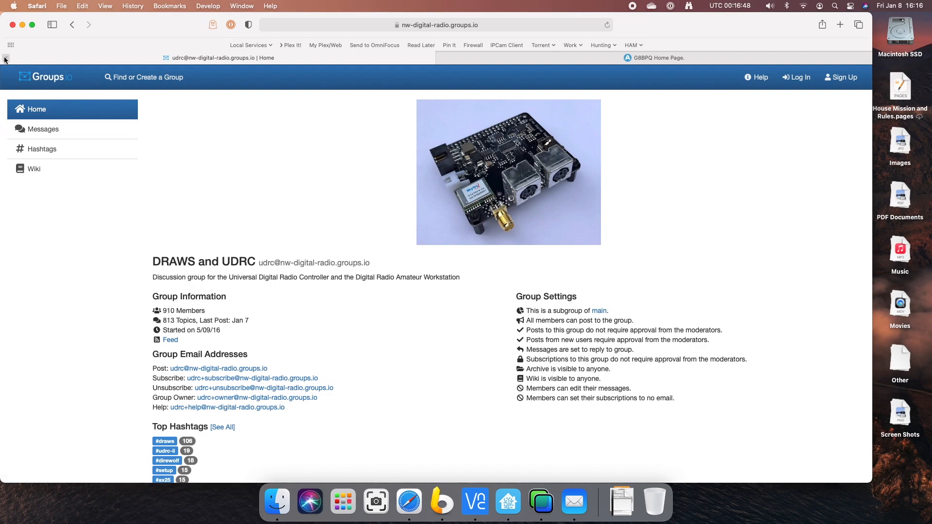
mouse_move(6, 59)
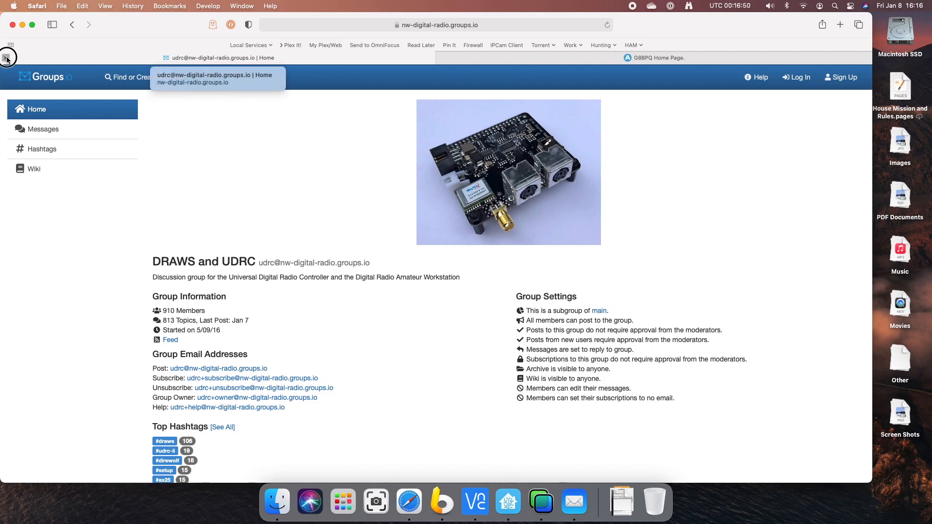
click(654, 57)
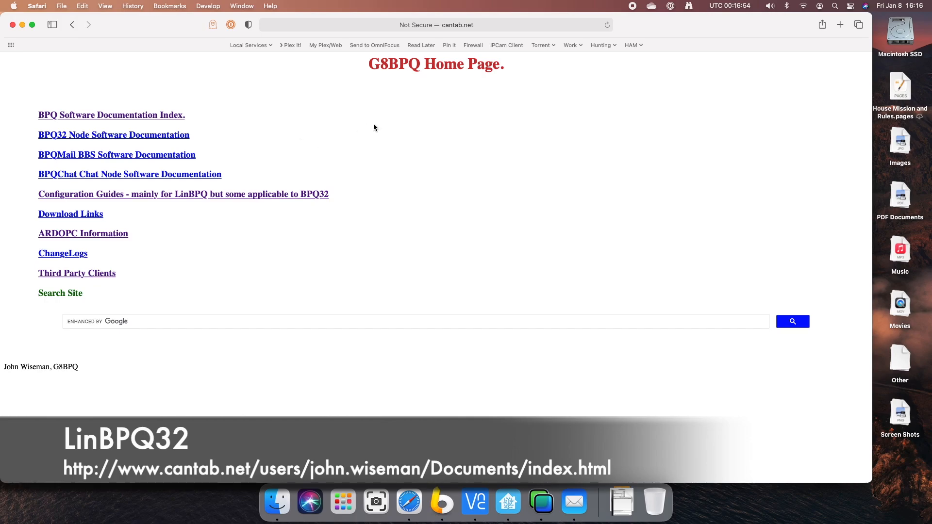
mouse_move(174, 89)
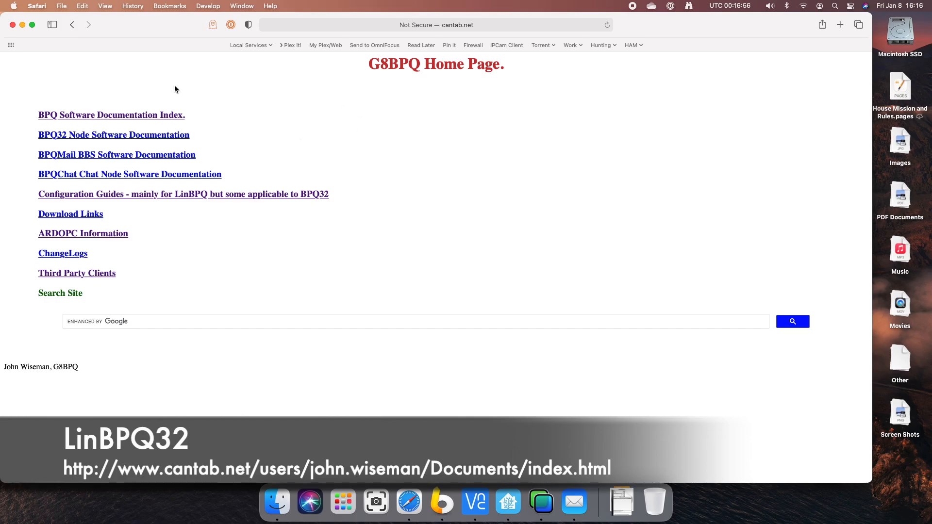
mouse_move(216, 133)
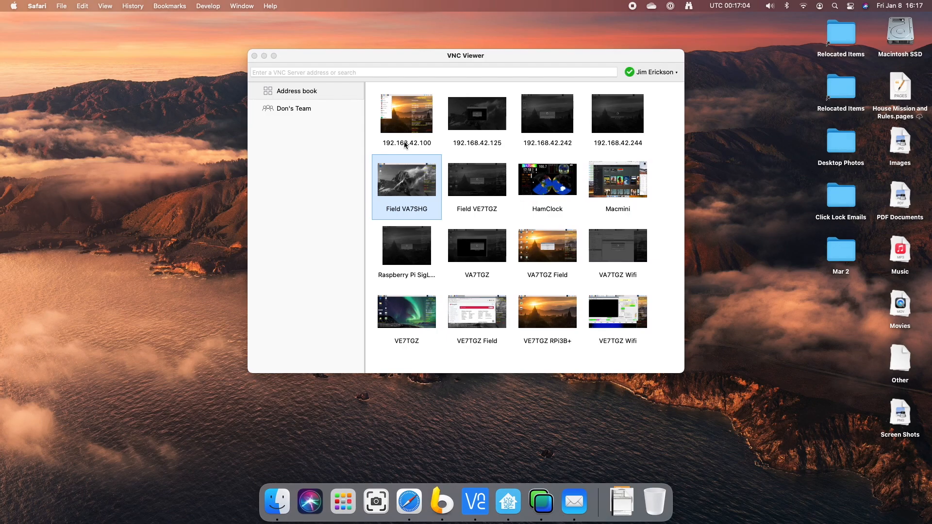
mouse_move(408, 180)
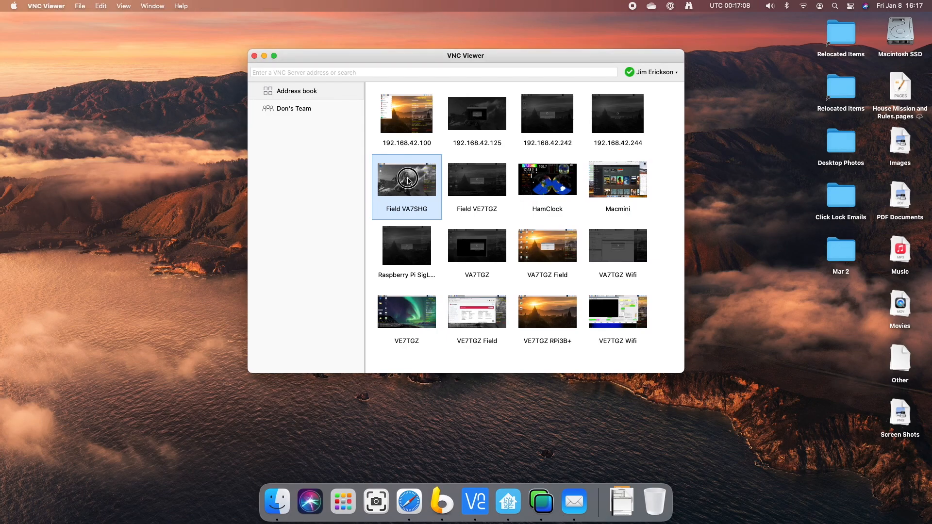
Step: Connect to the Field VA7SHG Raspberry Pi from the VNC Viewer address book
double_click(406, 178)
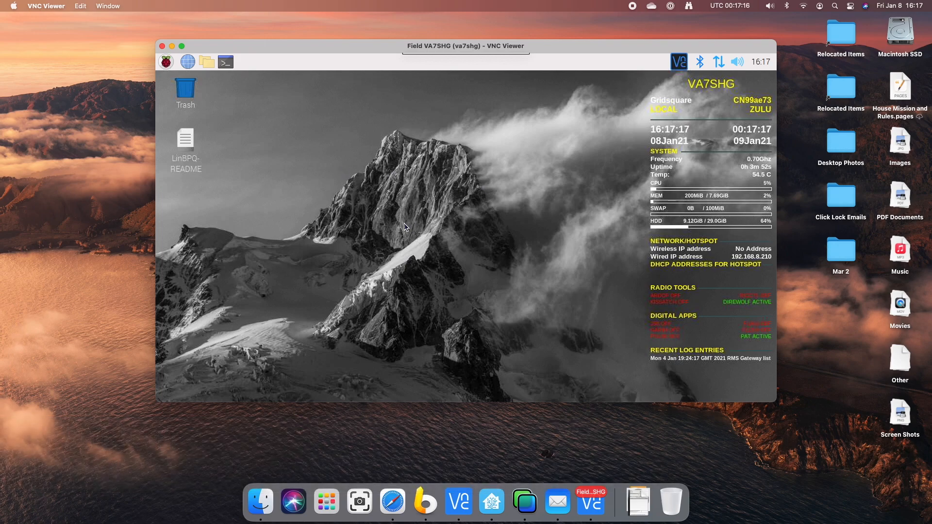
mouse_move(263, 164)
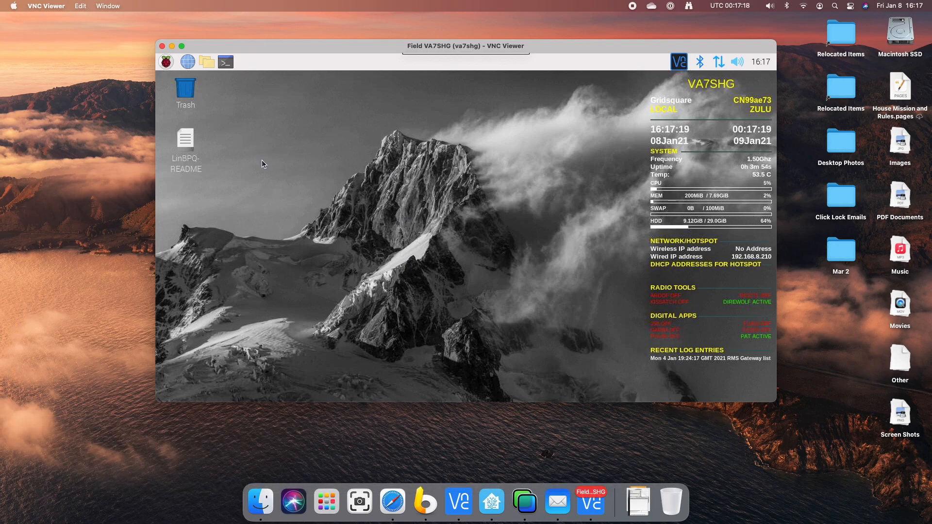
mouse_move(313, 143)
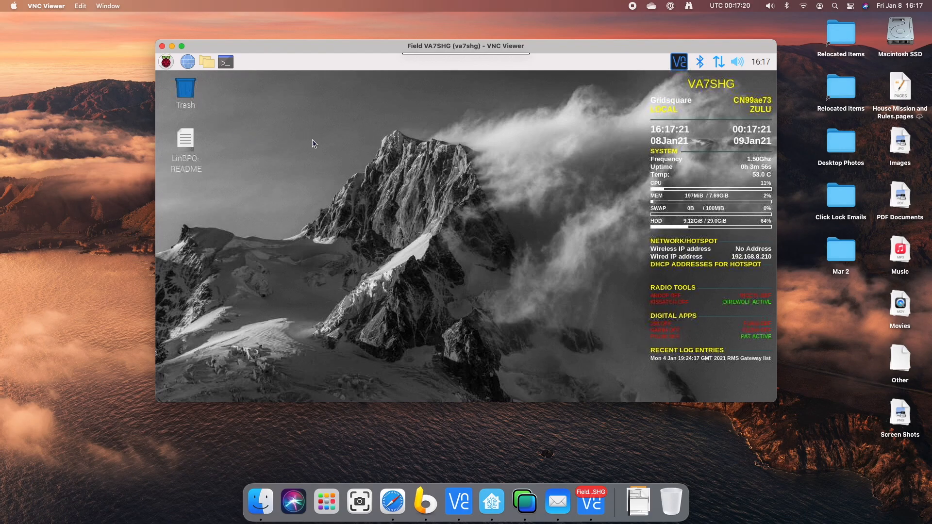
mouse_move(355, 214)
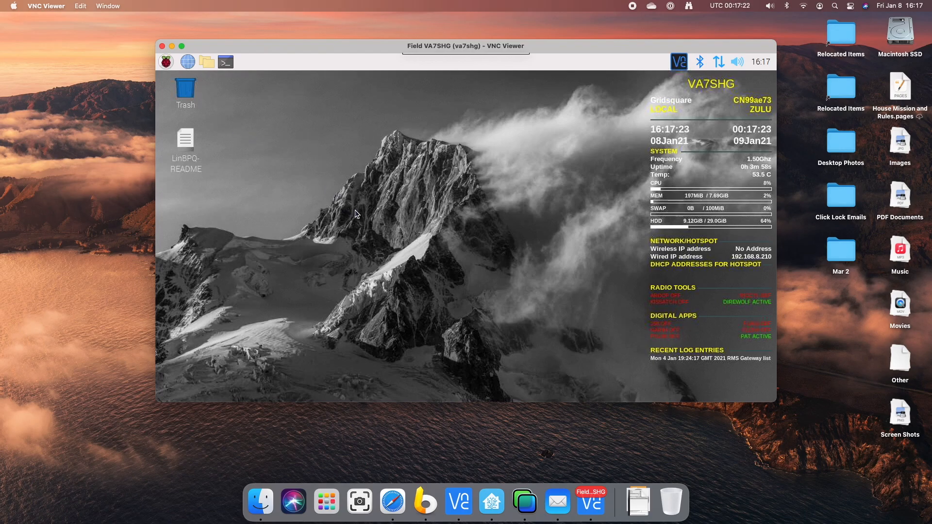
mouse_move(250, 148)
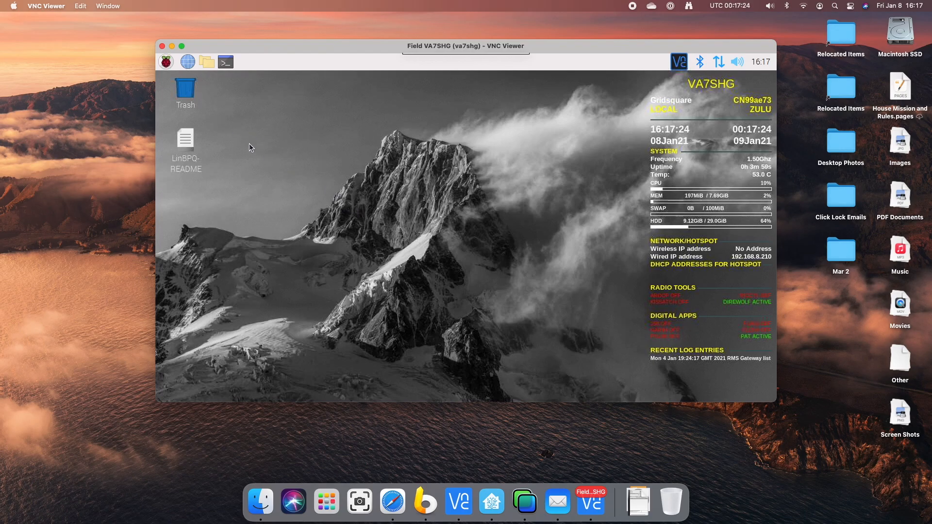
Step: Launch Pat Menu on the VA7SHG Pi and bring up Manage Pat
click(167, 62)
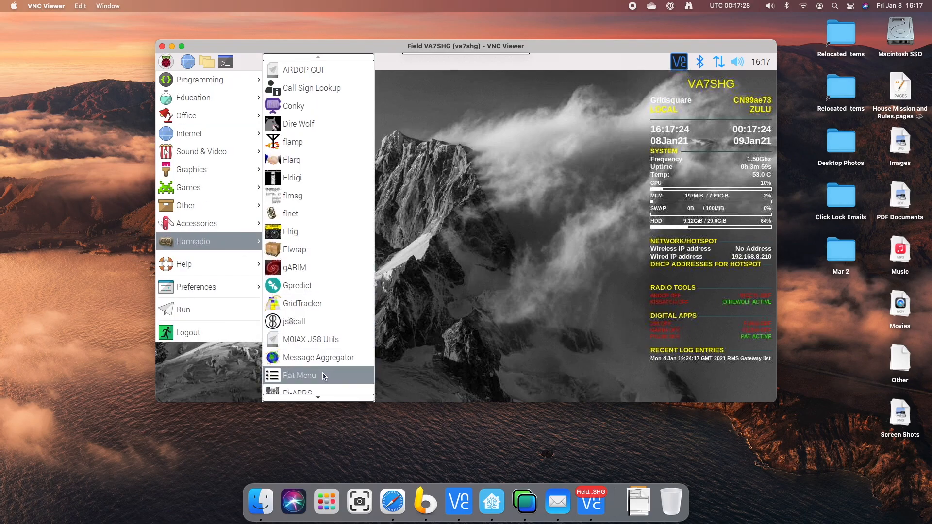
click(298, 375)
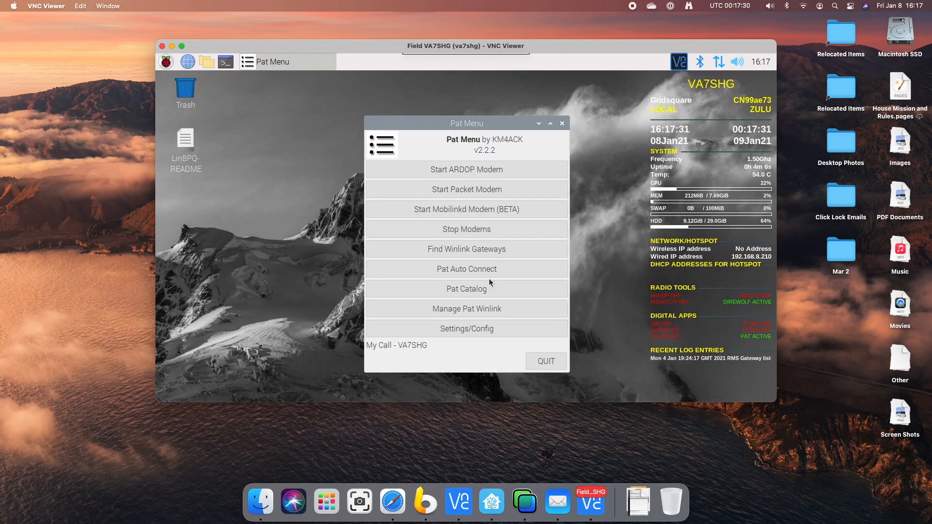
click(465, 308)
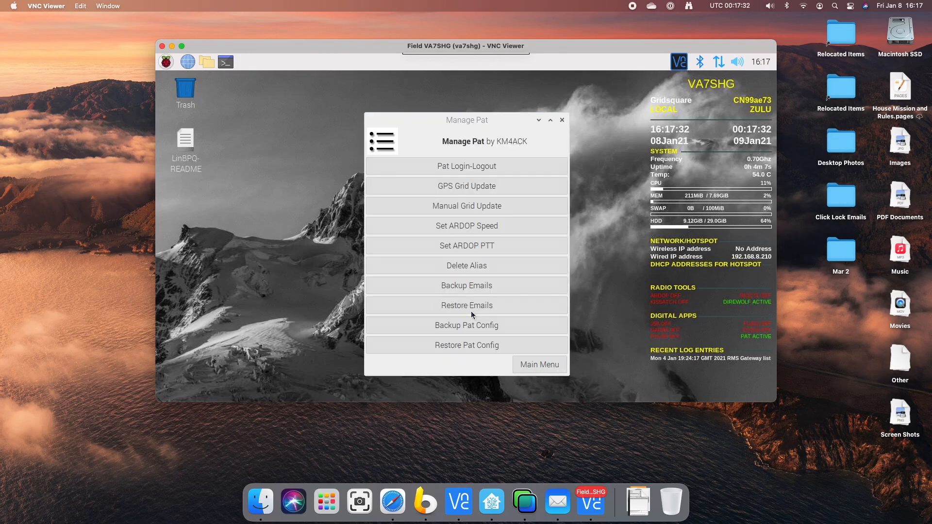
Step: Return to the main Pat menu and stop the modems, dismissing the confirmation
click(561, 119)
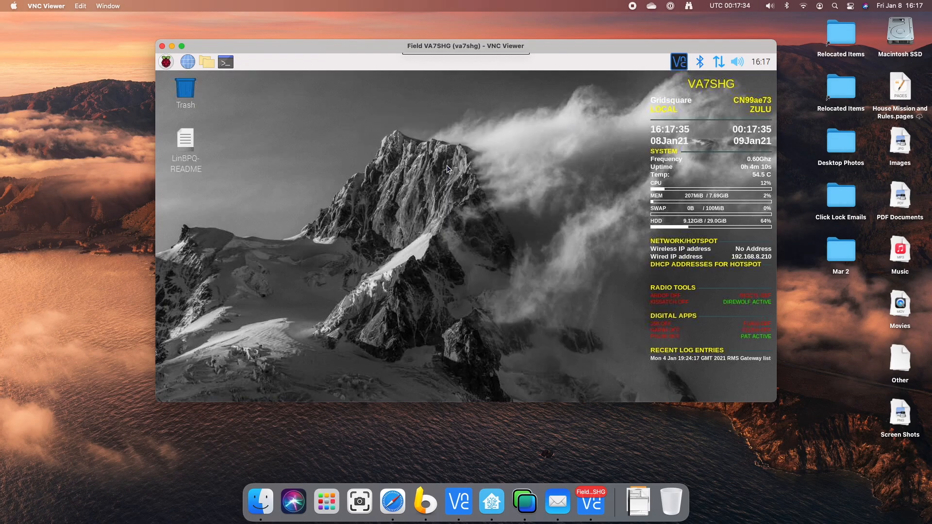
mouse_move(508, 296)
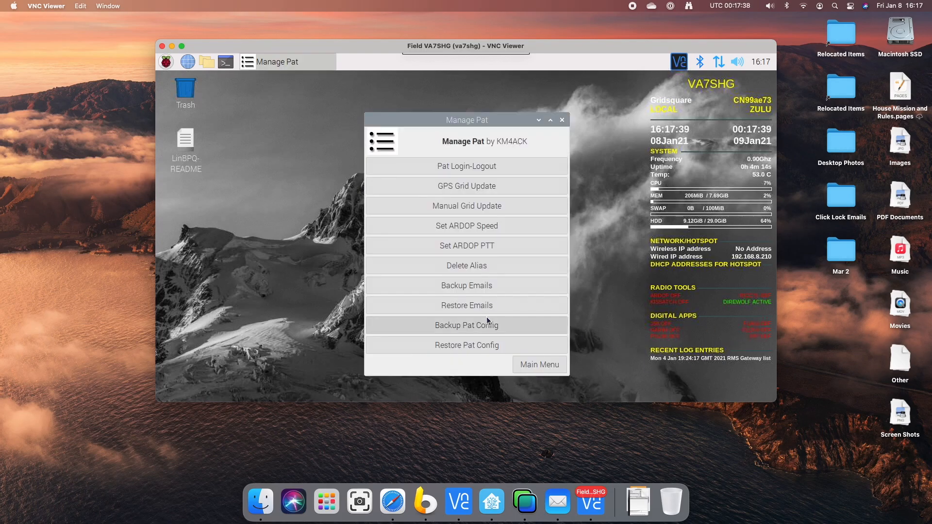
click(538, 364)
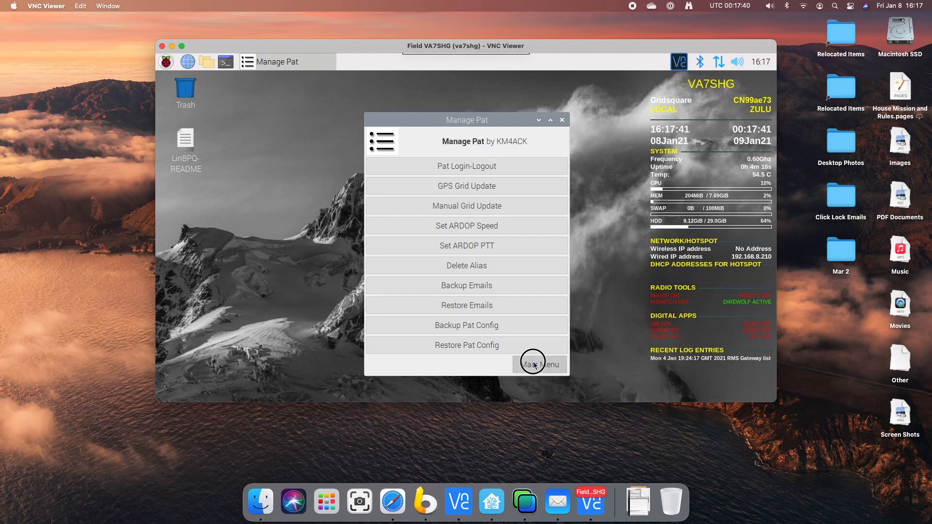
click(539, 363)
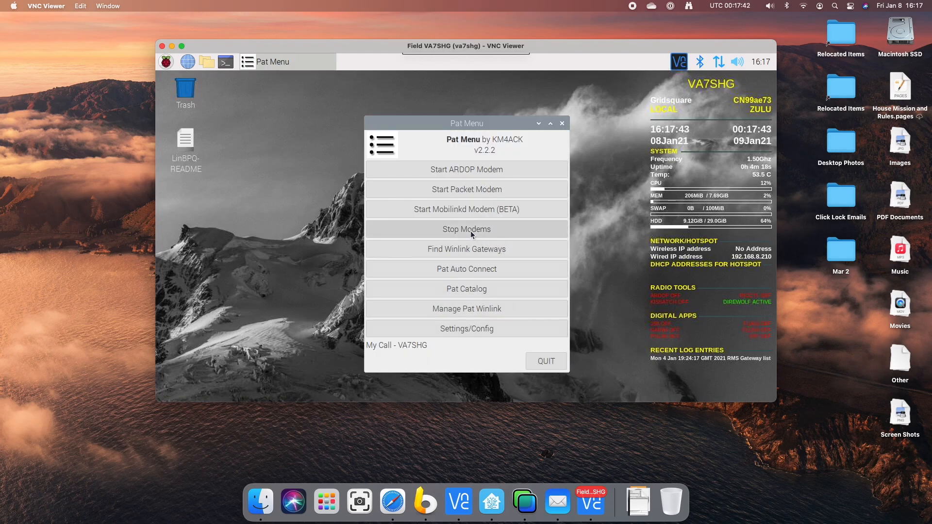
click(466, 229)
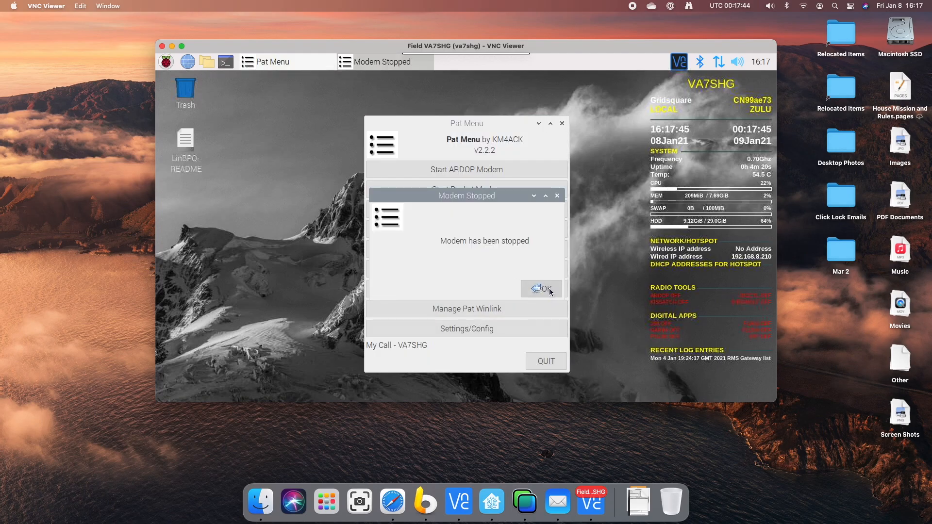
click(541, 288)
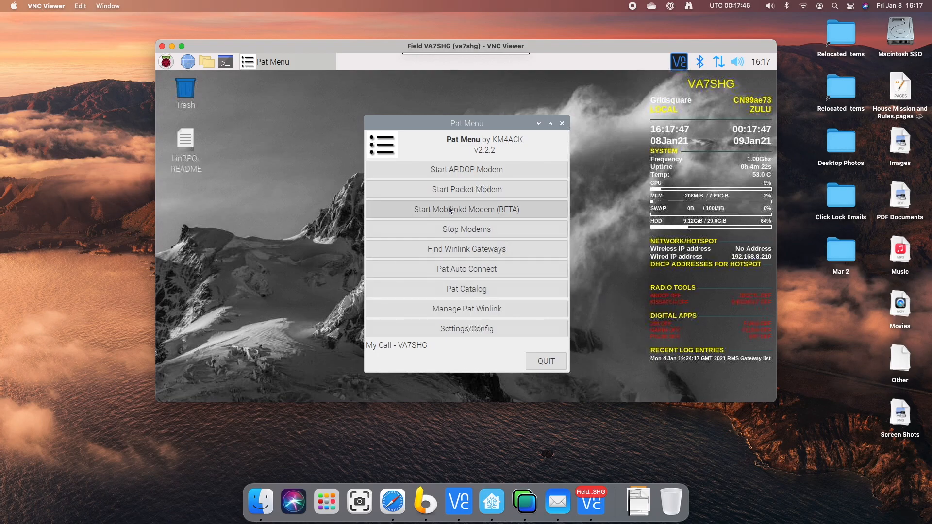
mouse_move(225, 61)
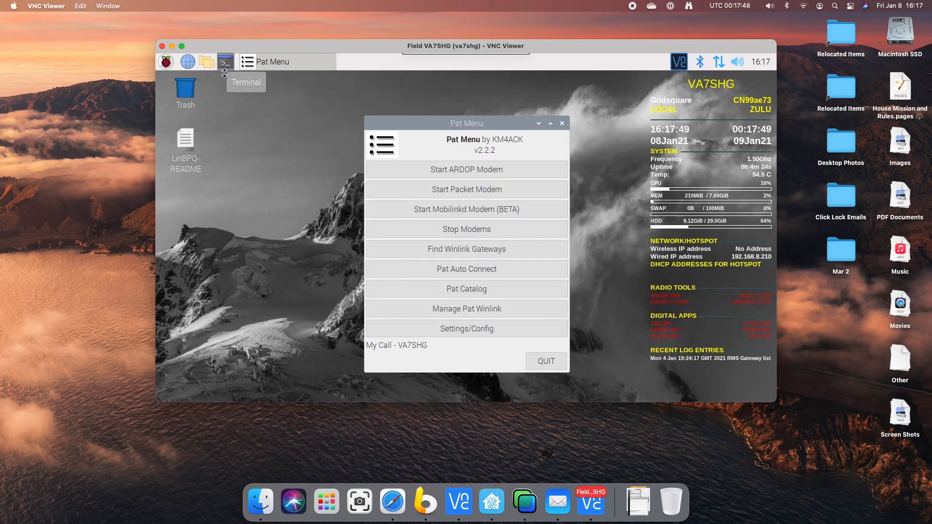
Step: In a VA7SHG terminal, run ./piBPQConfigGen from the linbpq folder to start LinBPQ
click(225, 61)
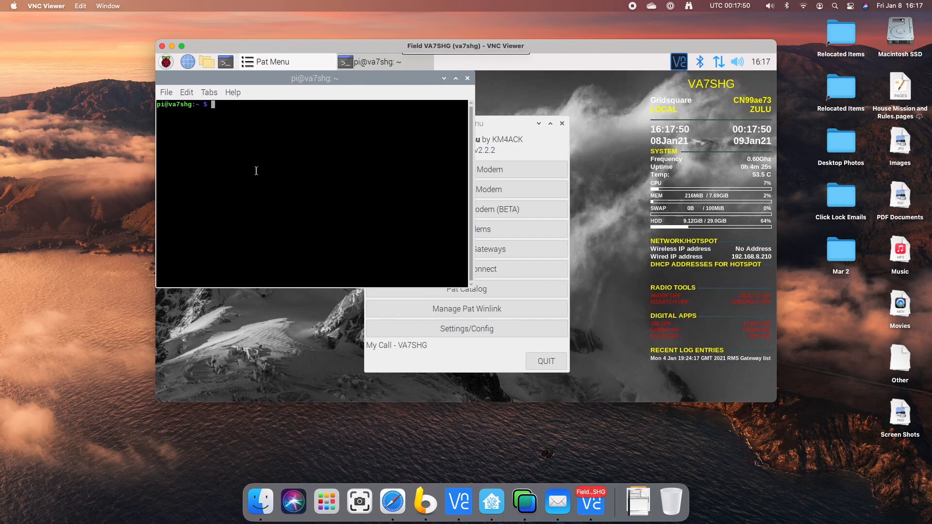
text(cd linbpq/)
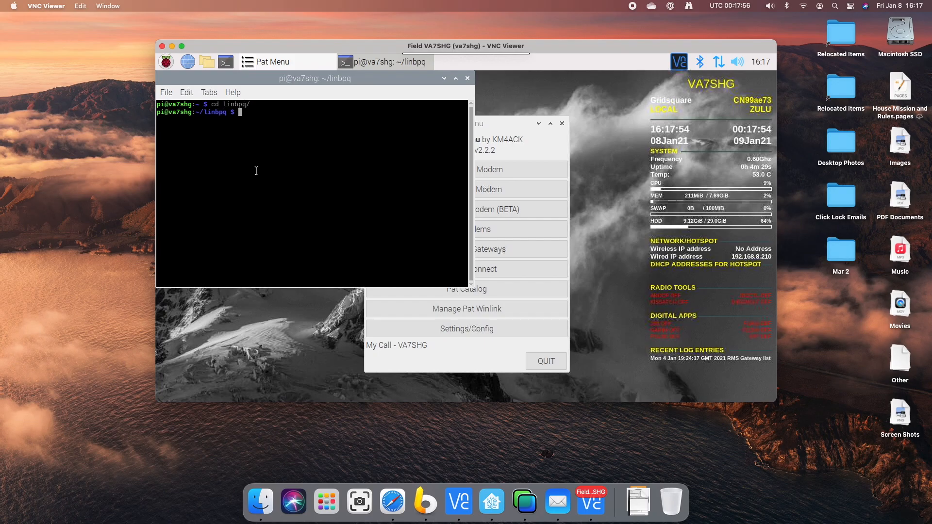
text(./)
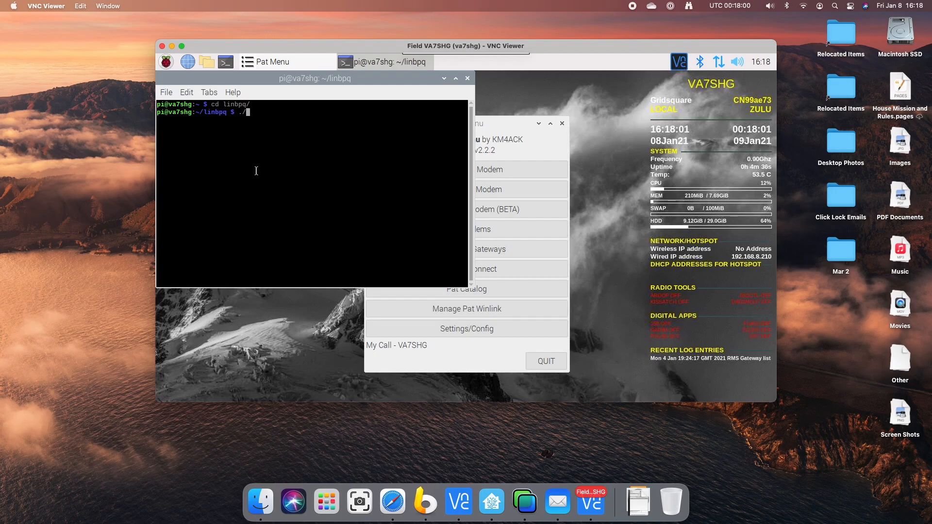
text(piBPQ)
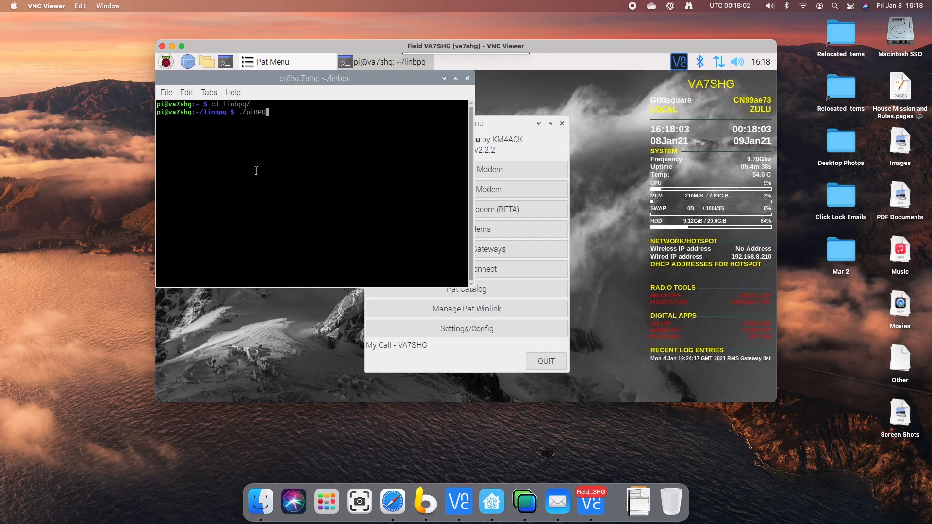
text(ConfigGen)
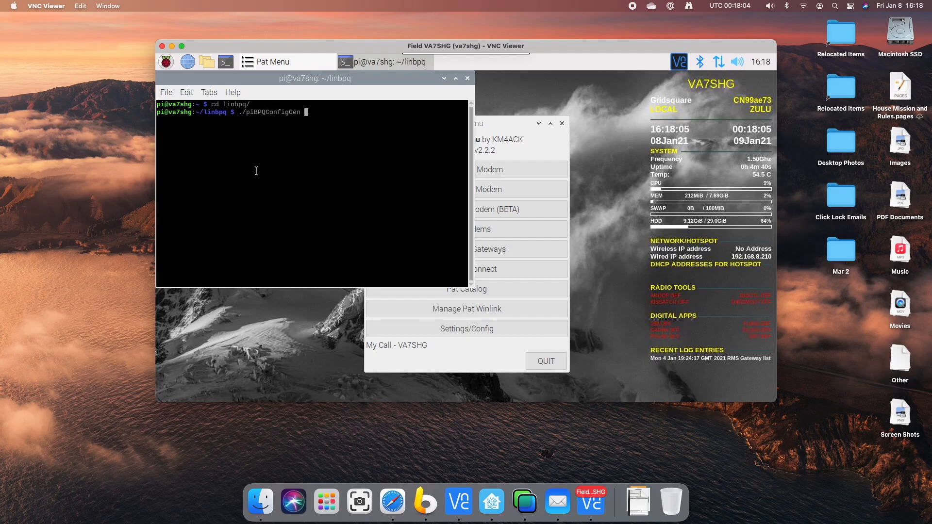
key(Return)
text(./linbpq)
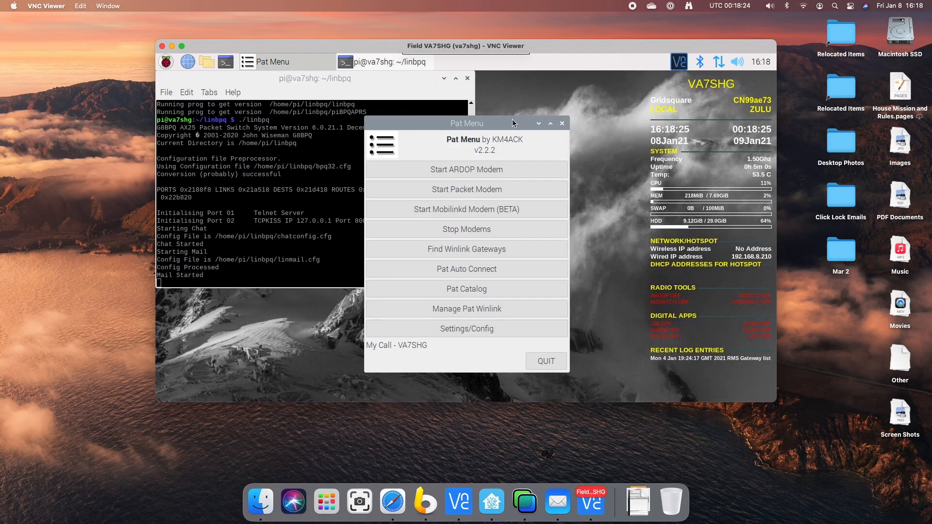
mouse_move(467, 189)
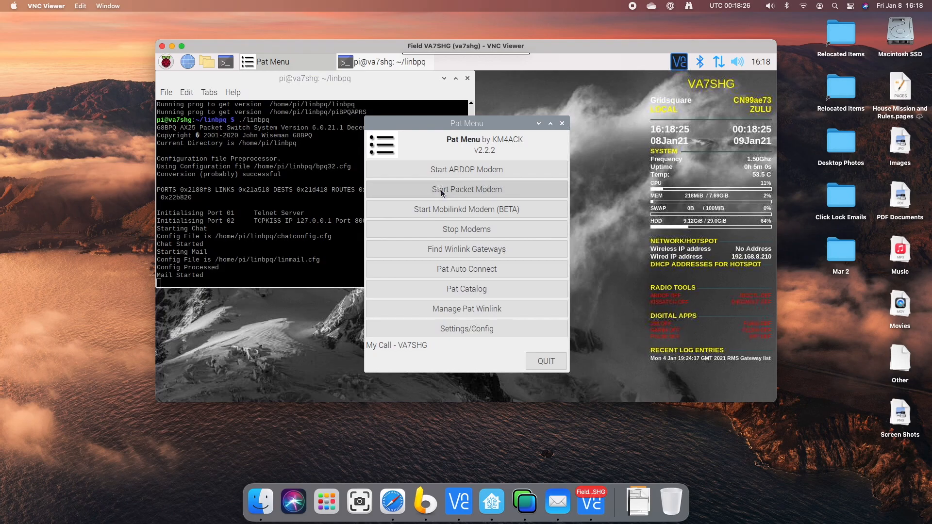
Step: Start the packet modem in Pat Menu so Direwolf becomes active
click(466, 189)
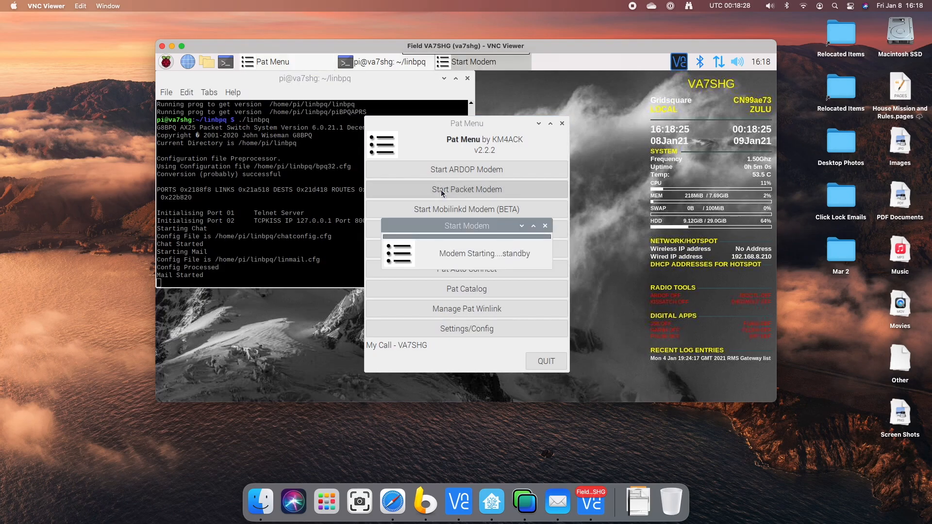
click(466, 189)
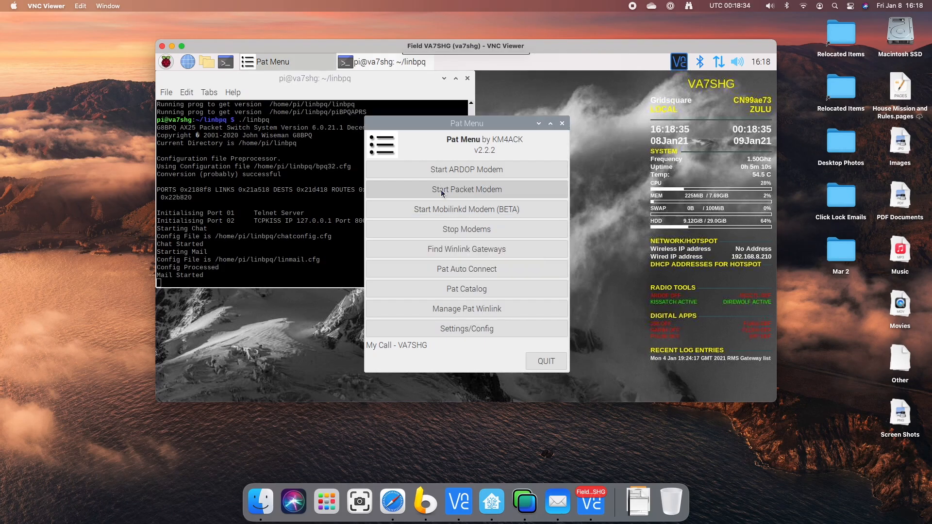
click(466, 189)
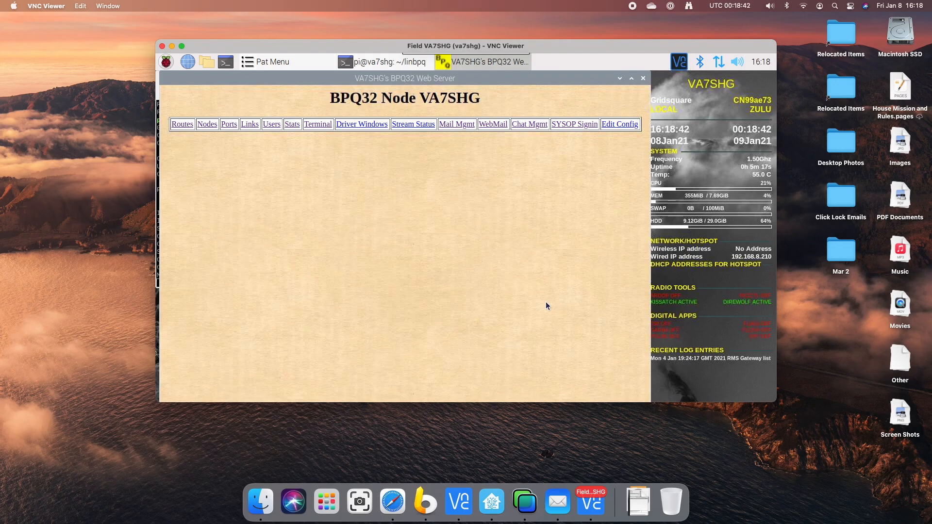
mouse_move(419, 237)
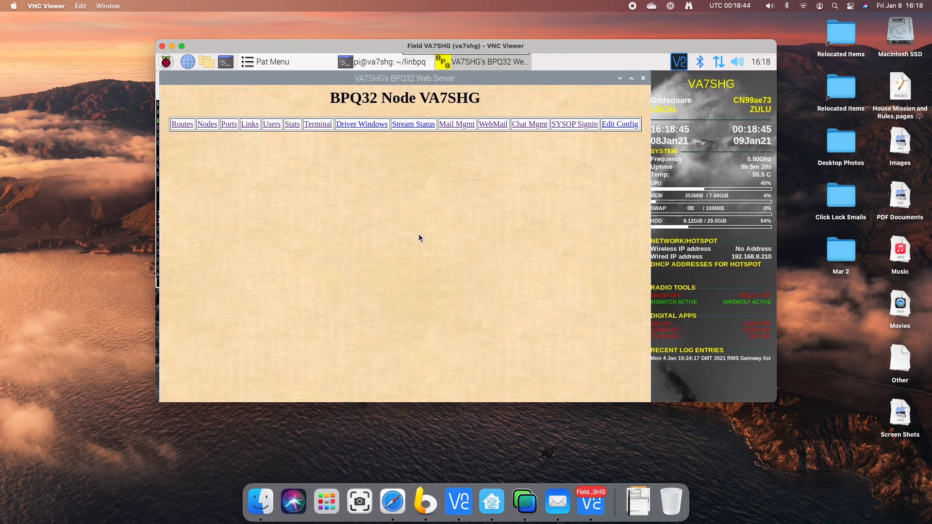
mouse_move(413, 234)
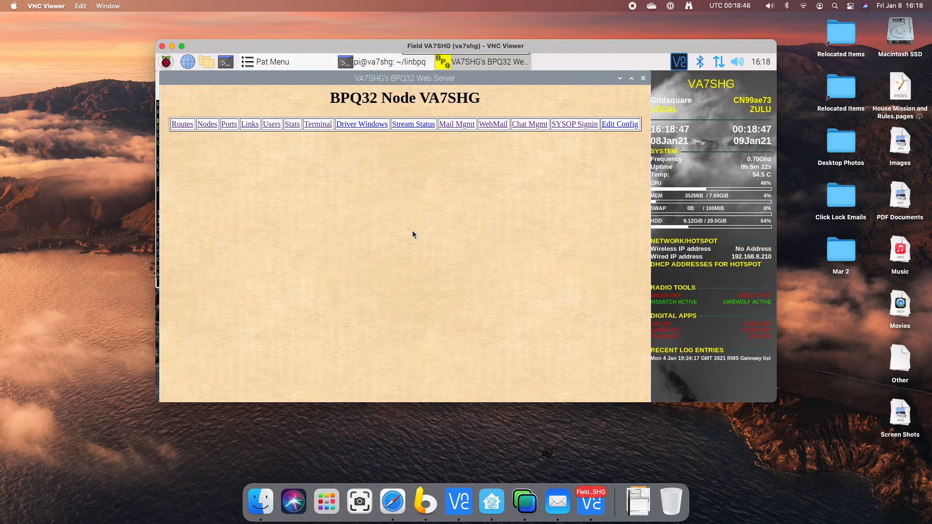
mouse_move(379, 198)
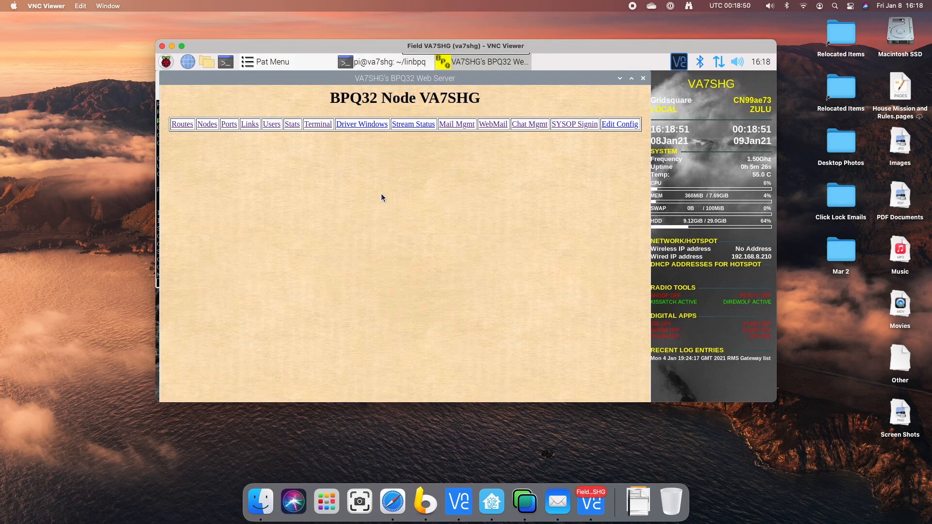
mouse_move(309, 296)
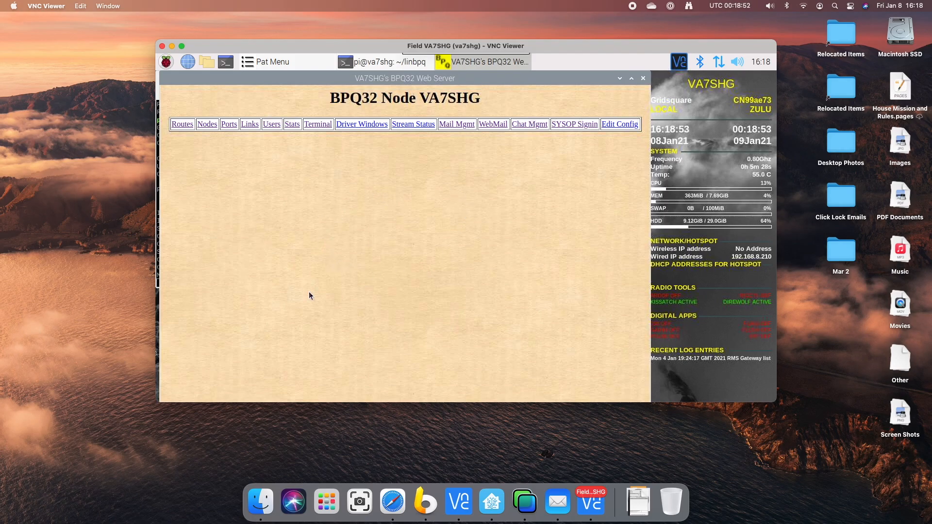
mouse_move(523, 500)
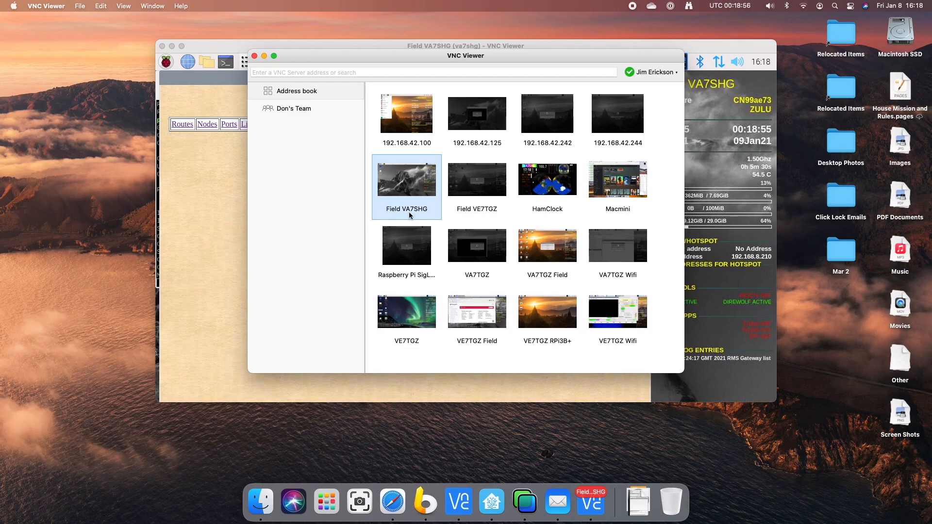
Step: Connect to the VE7TGZ Pi and open a terminal on its desktop
double_click(406, 312)
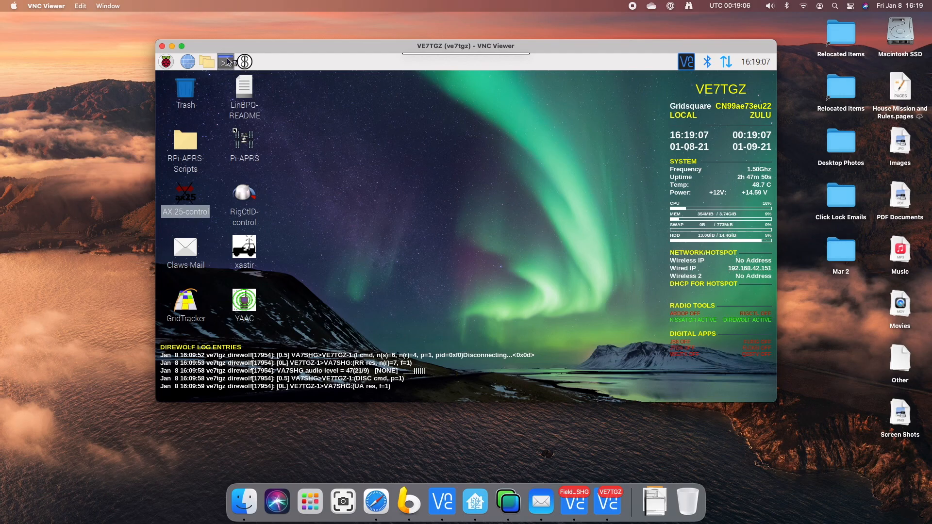
click(225, 61)
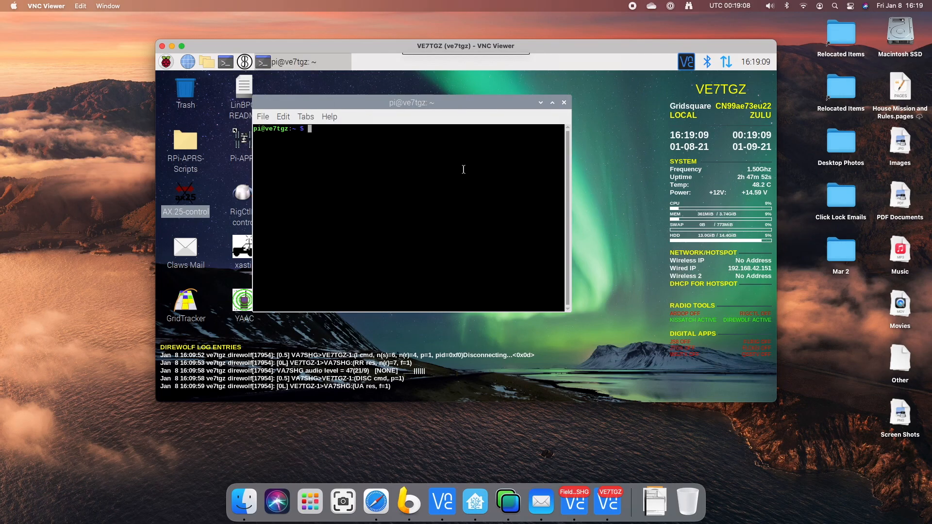
mouse_move(577, 291)
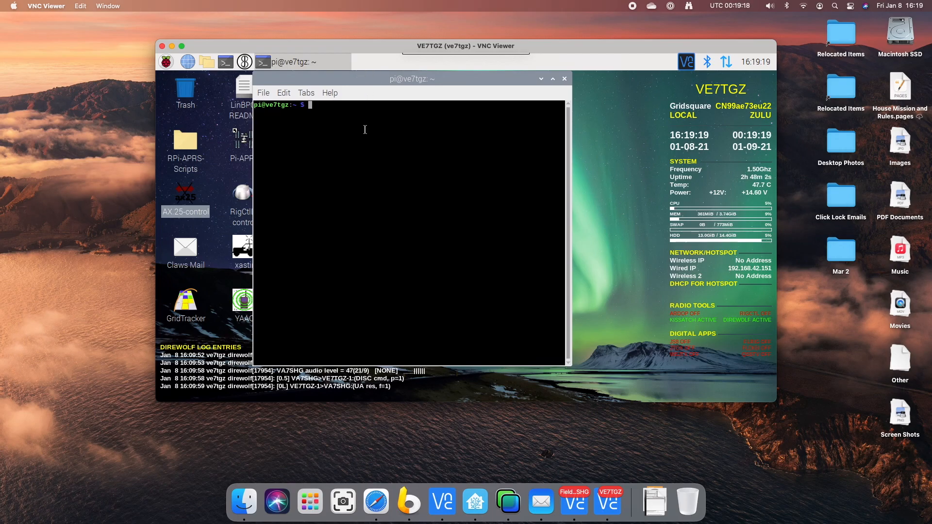
Step: Call the VA7SHG node over AX.25 with 'call udr0 VA7SHG' and list commands with ?
text(call)
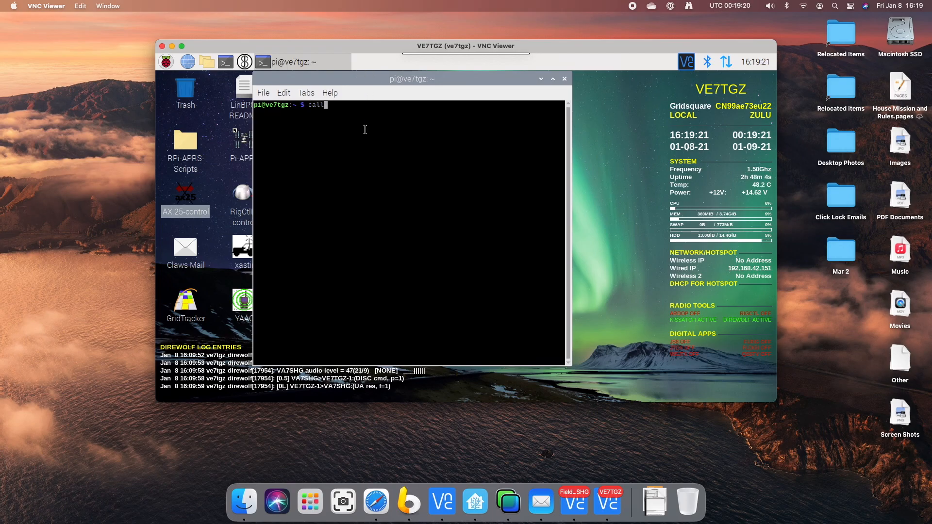
text(ud)
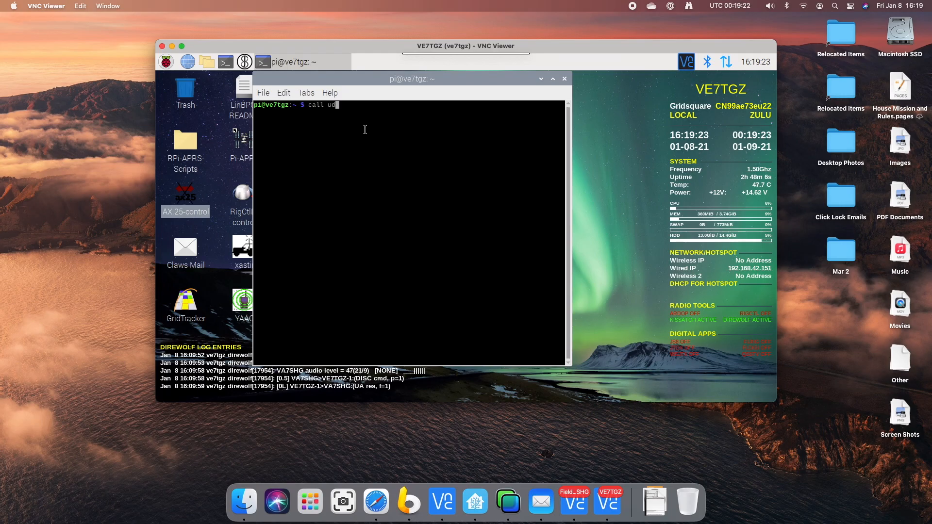
text(r0)
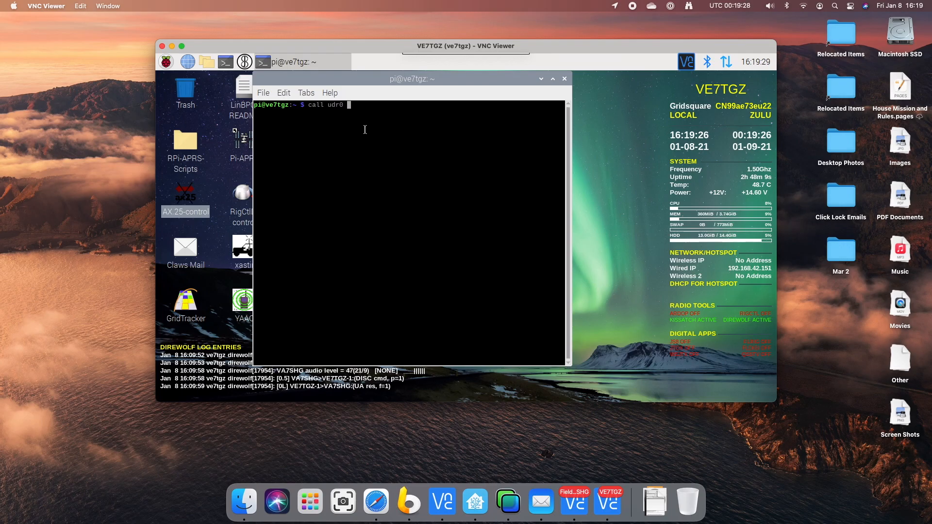
text(VA7SH)
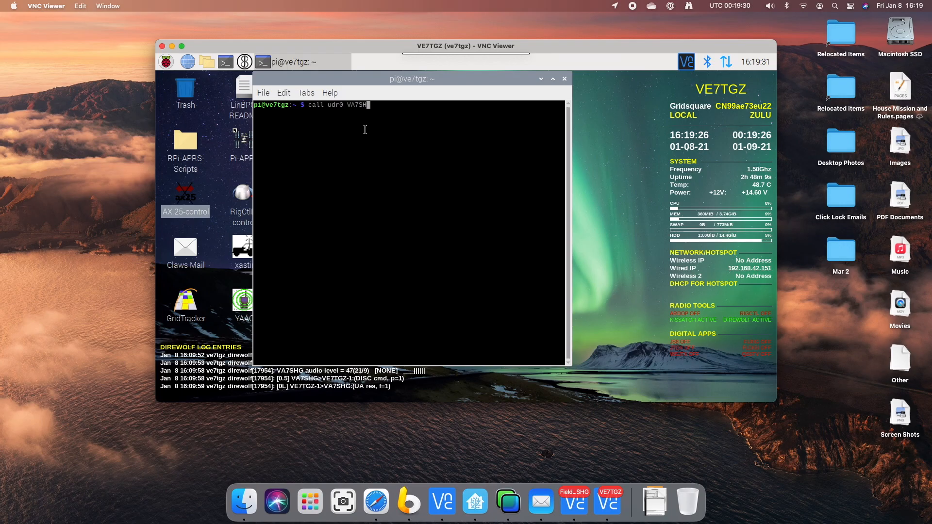
key(Return)
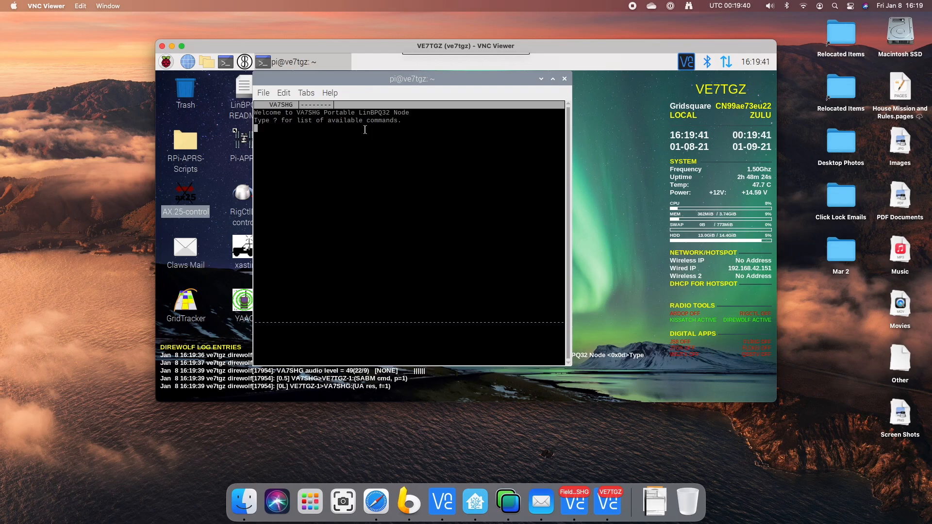
text(?)
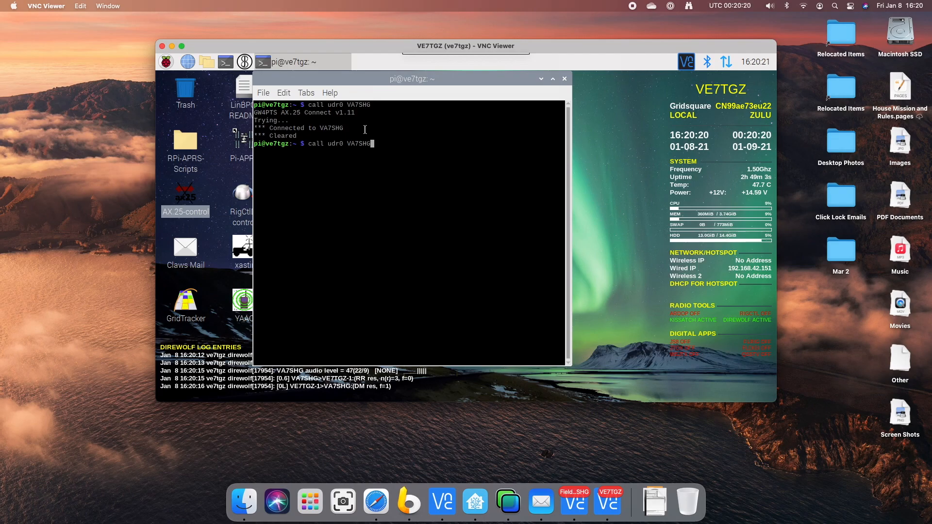
Step: Reconnect to VA7SHG, enter ? at the node, and let the connection clear
key(Return)
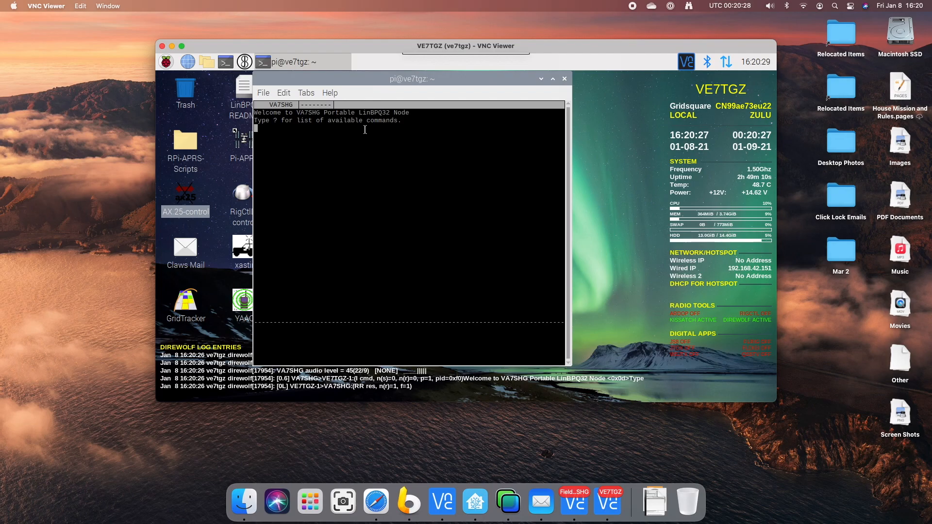
text(?)
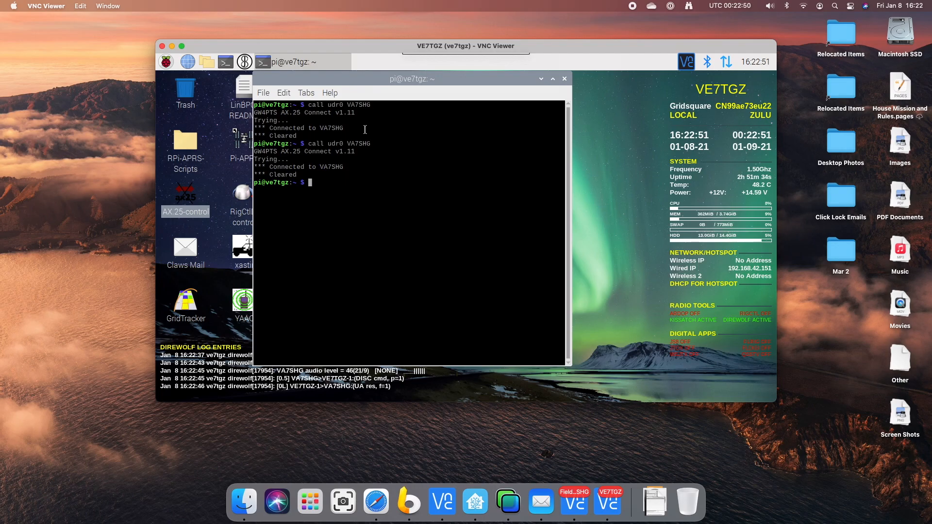
Step: Reconnect with 'call udr0 VA7SHG' to reach the Winlink CMS through the node
text(call udr0 VA7SHG)
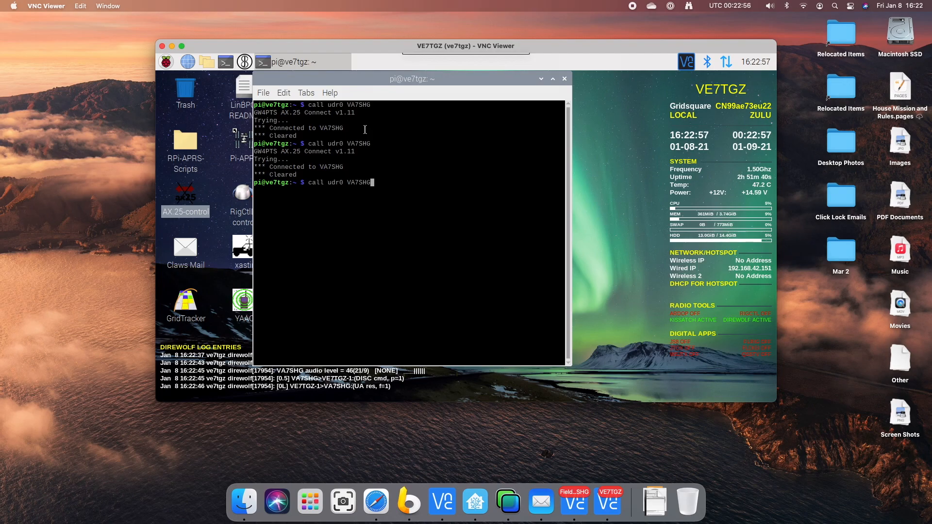
key(Return)
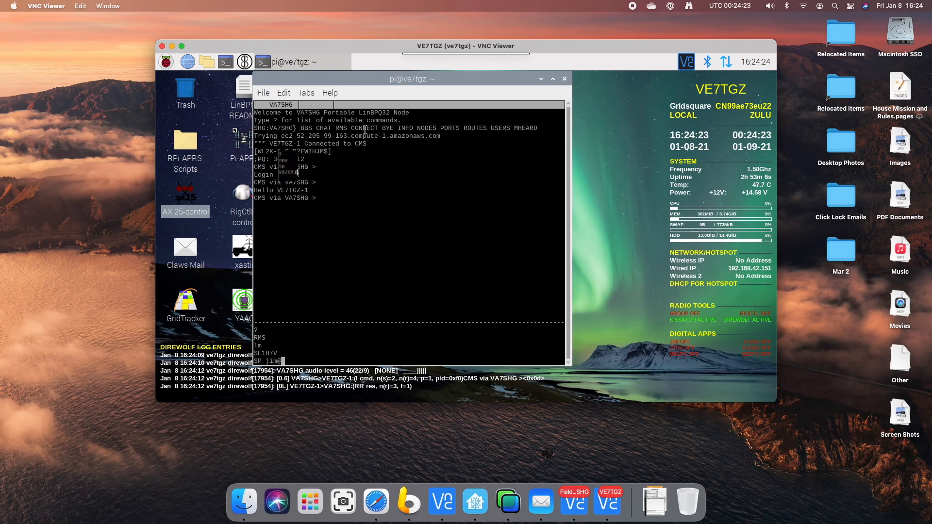
Step: Finish the address and write subject 'Test Msg from BPQ32 Node' with a test body
text(va7shg.ca)
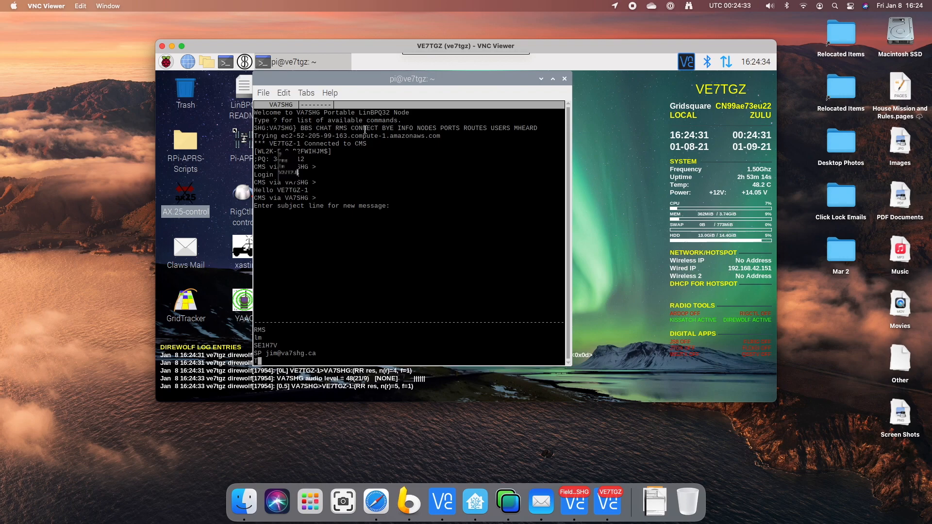
text(Test Ms)
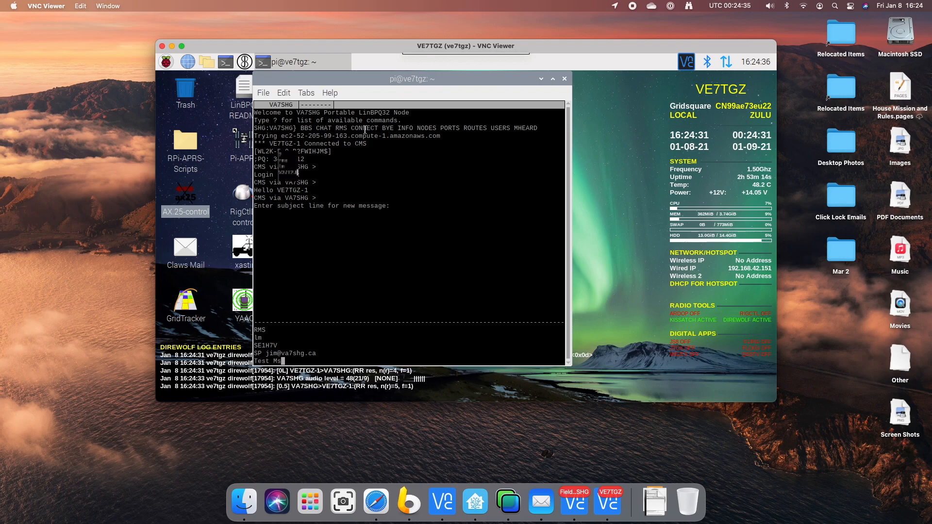
text(f)
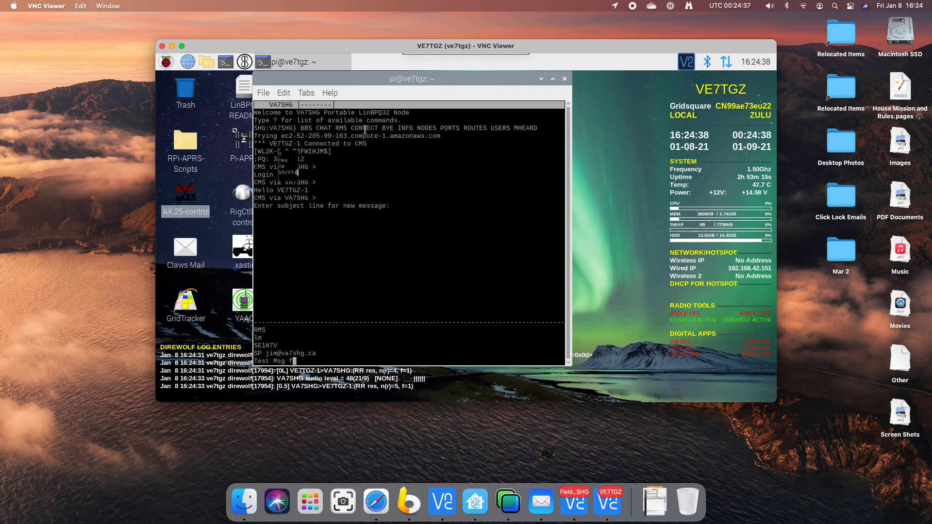
text(rom BPQ32)
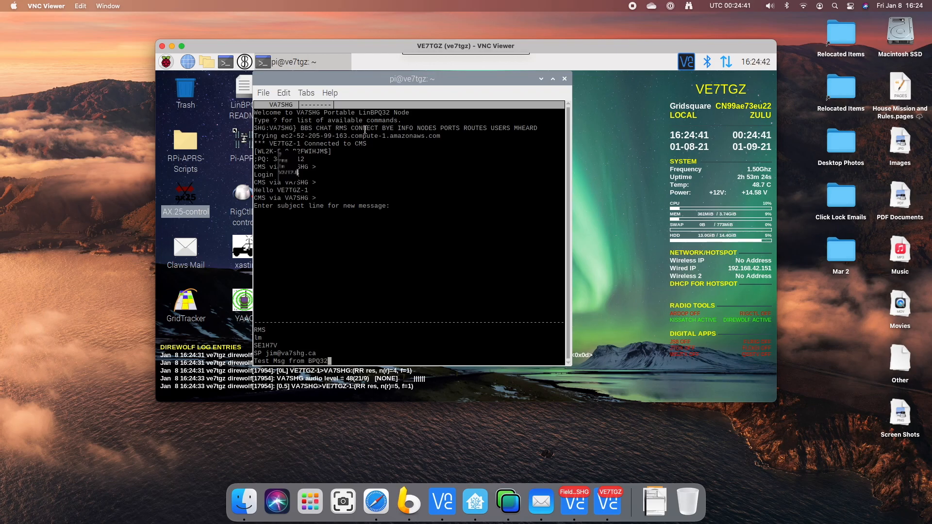
text(Node)
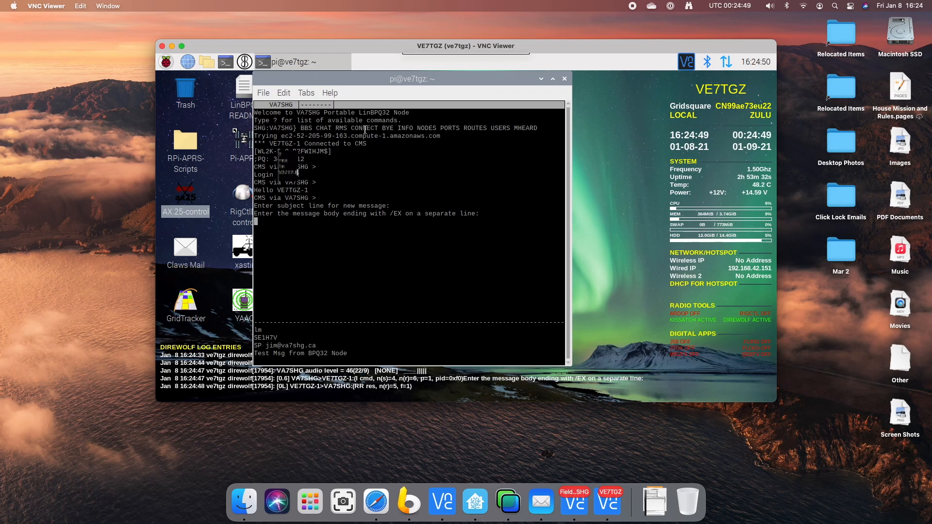
text(A test message for youtub)
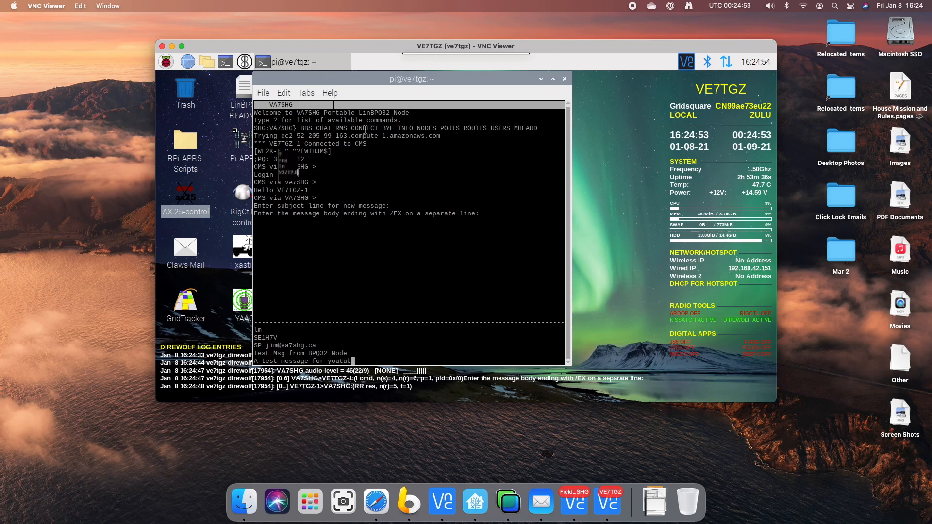
text(e.)
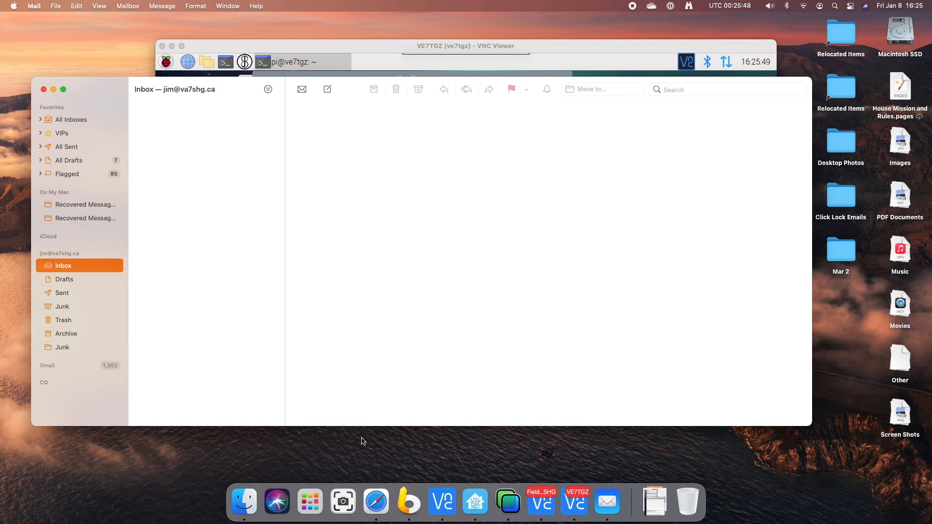
Step: Fetch new mail and open 'Test Msg from BPQ32 Node' from VE7TGZ-1
click(64, 265)
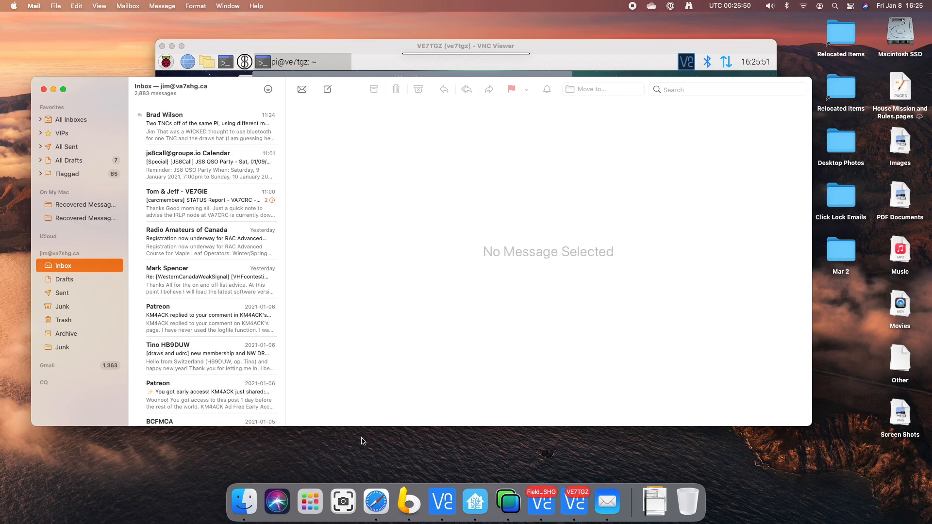
mouse_move(307, 101)
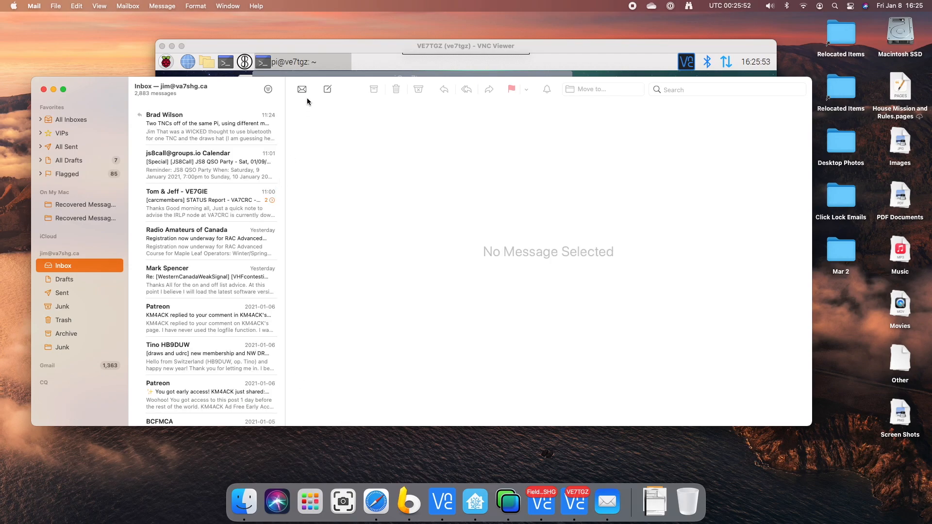
click(301, 89)
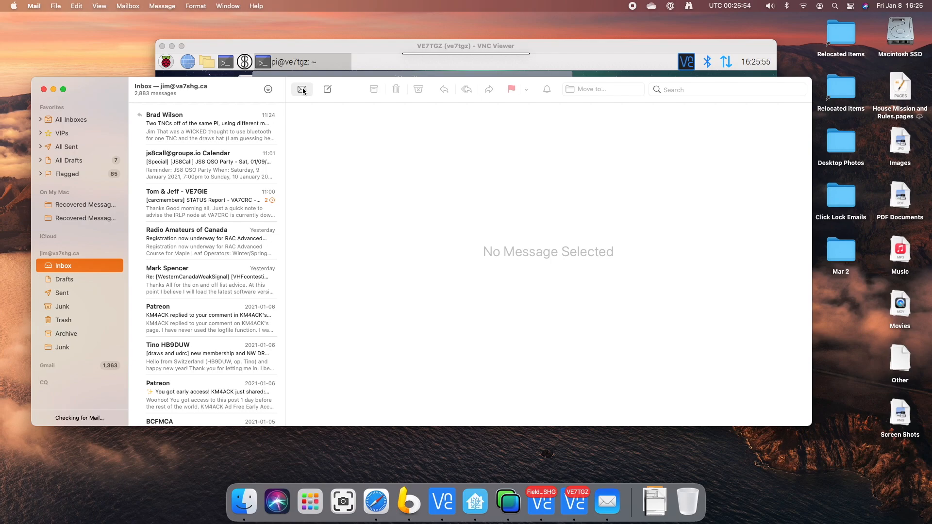
mouse_move(318, 172)
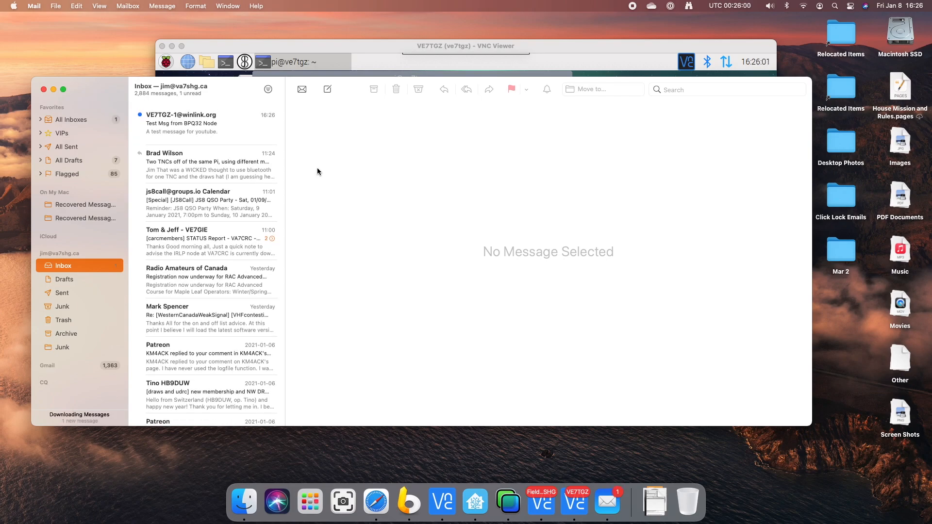
click(206, 123)
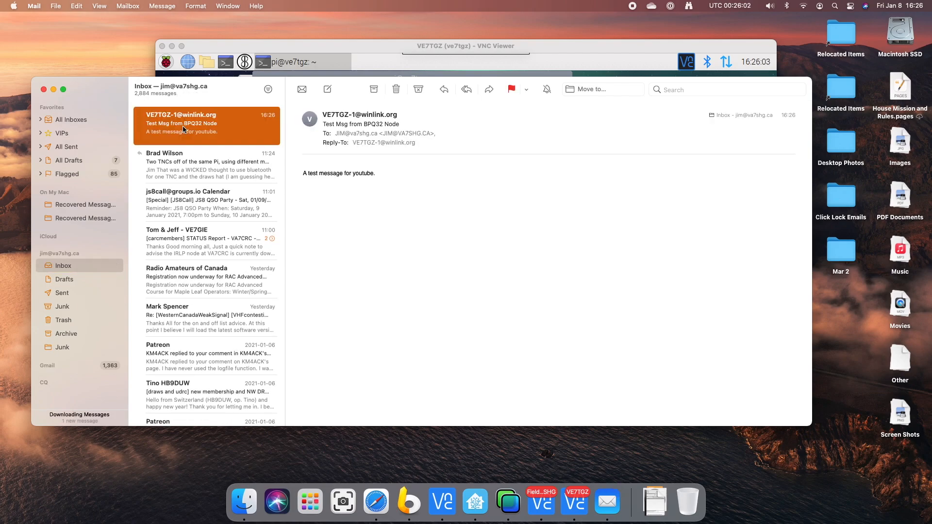